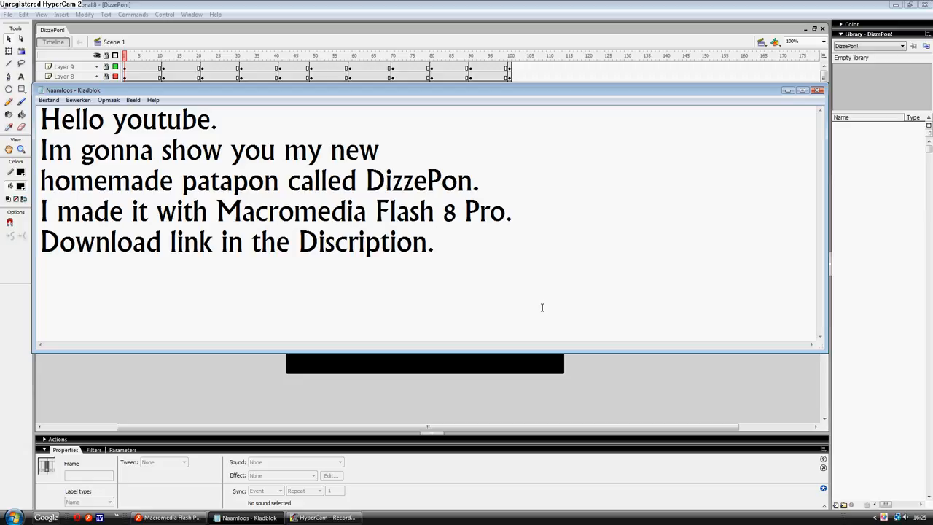
# - Minimize the Notepad introduction note to reveal the DizzePon title stage in Flash
pyautogui.click(434, 242)
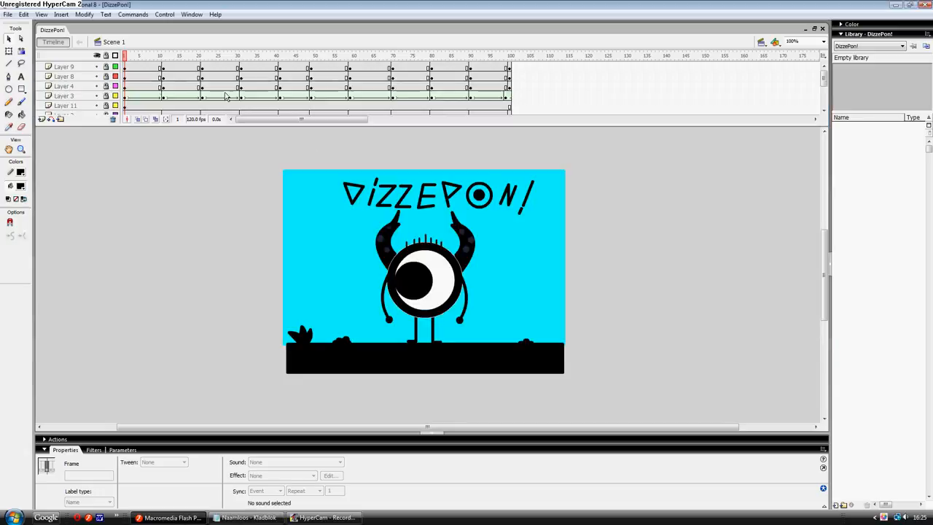
# - Test-play the DizzePon title screen and bring the blank Notepad window to the front
pyautogui.click(153, 55)
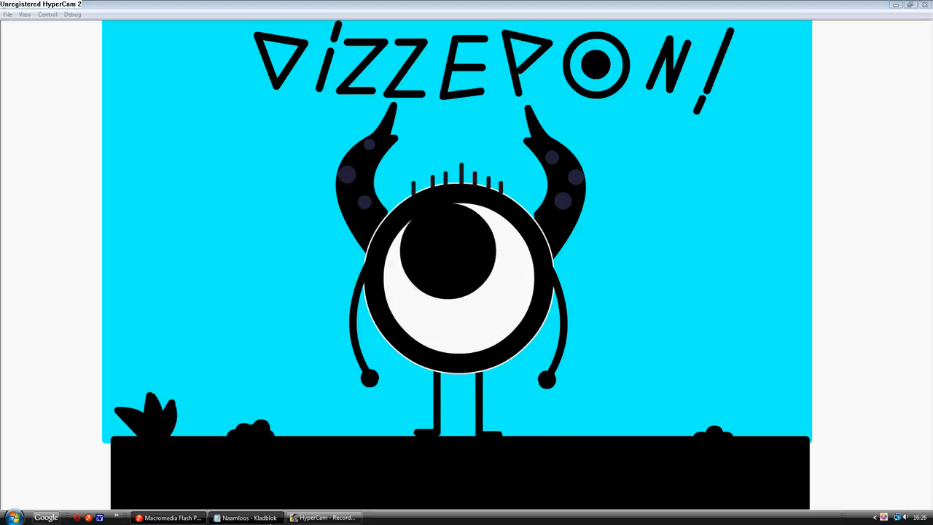
pyautogui.click(247, 517)
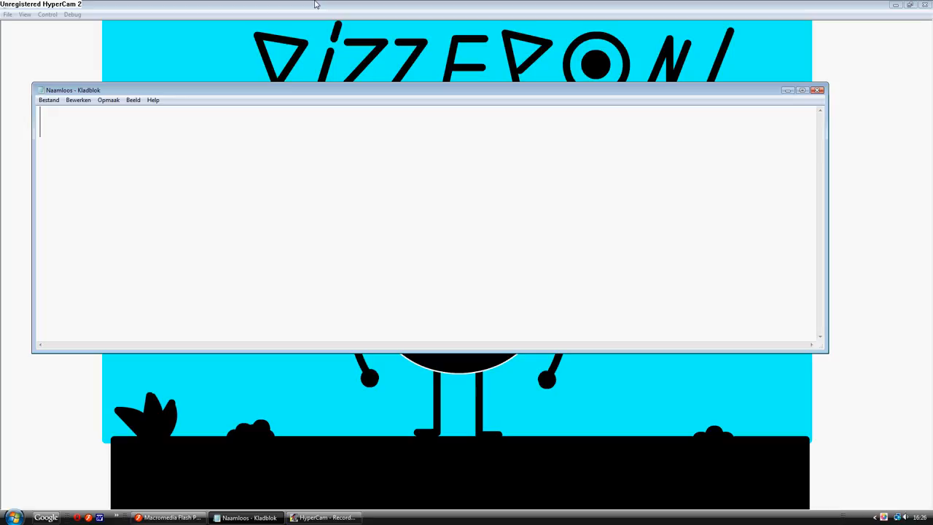
# - Type the farewell 'See ya later and thanx for Watching' into Notepad
pyautogui.write('See ya later and than')
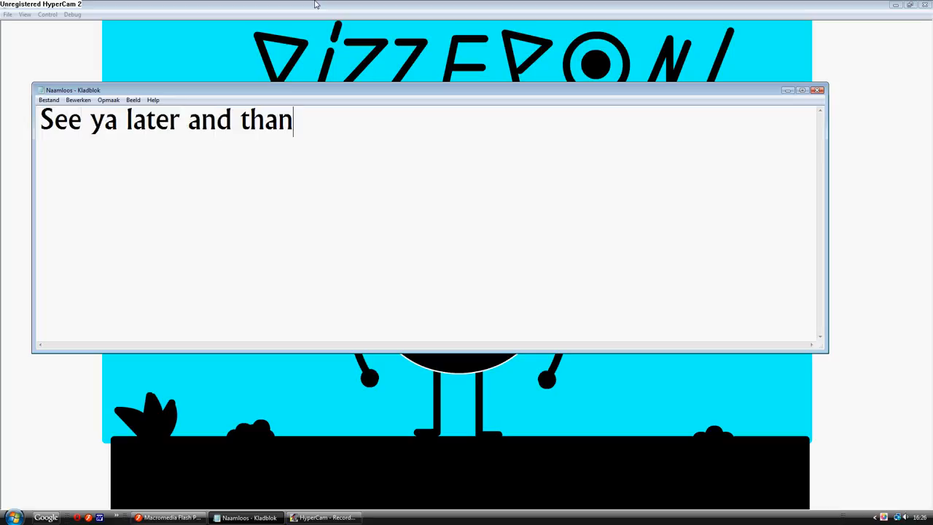
pyautogui.write('x for')
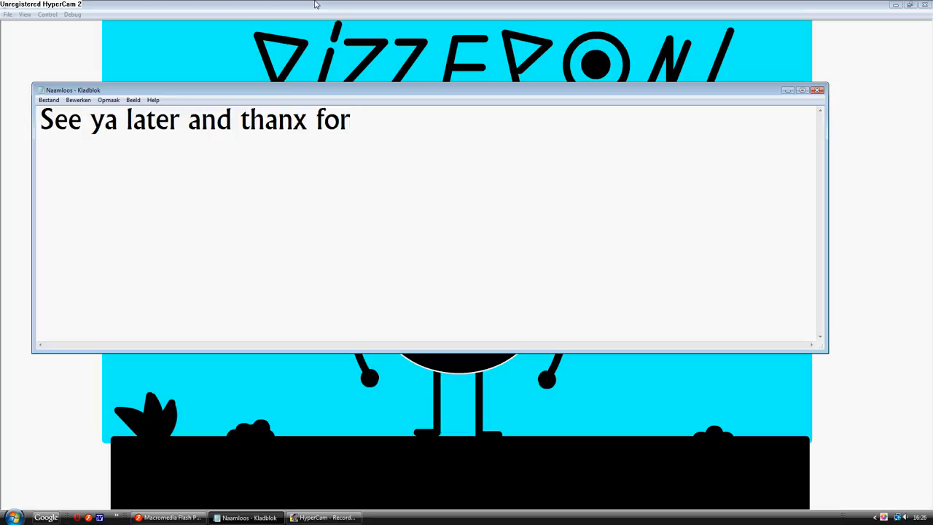
pyautogui.write('Watching')
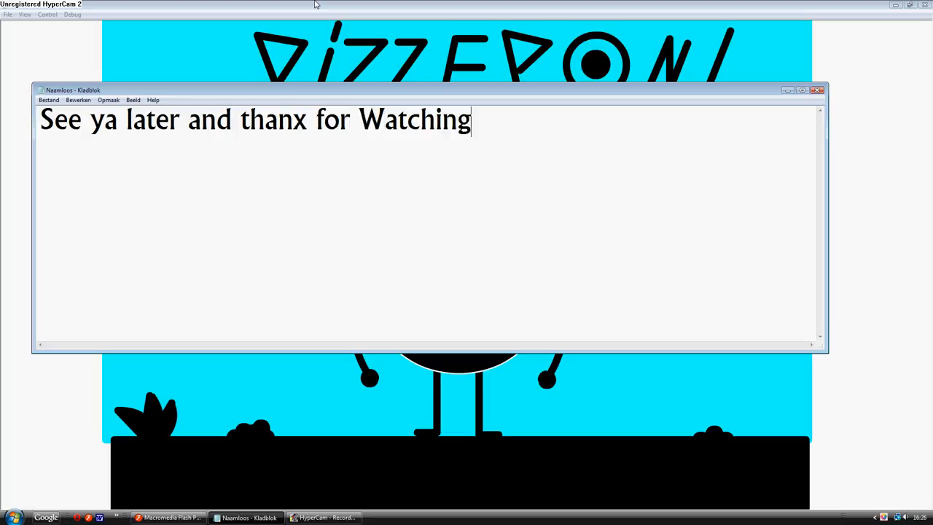